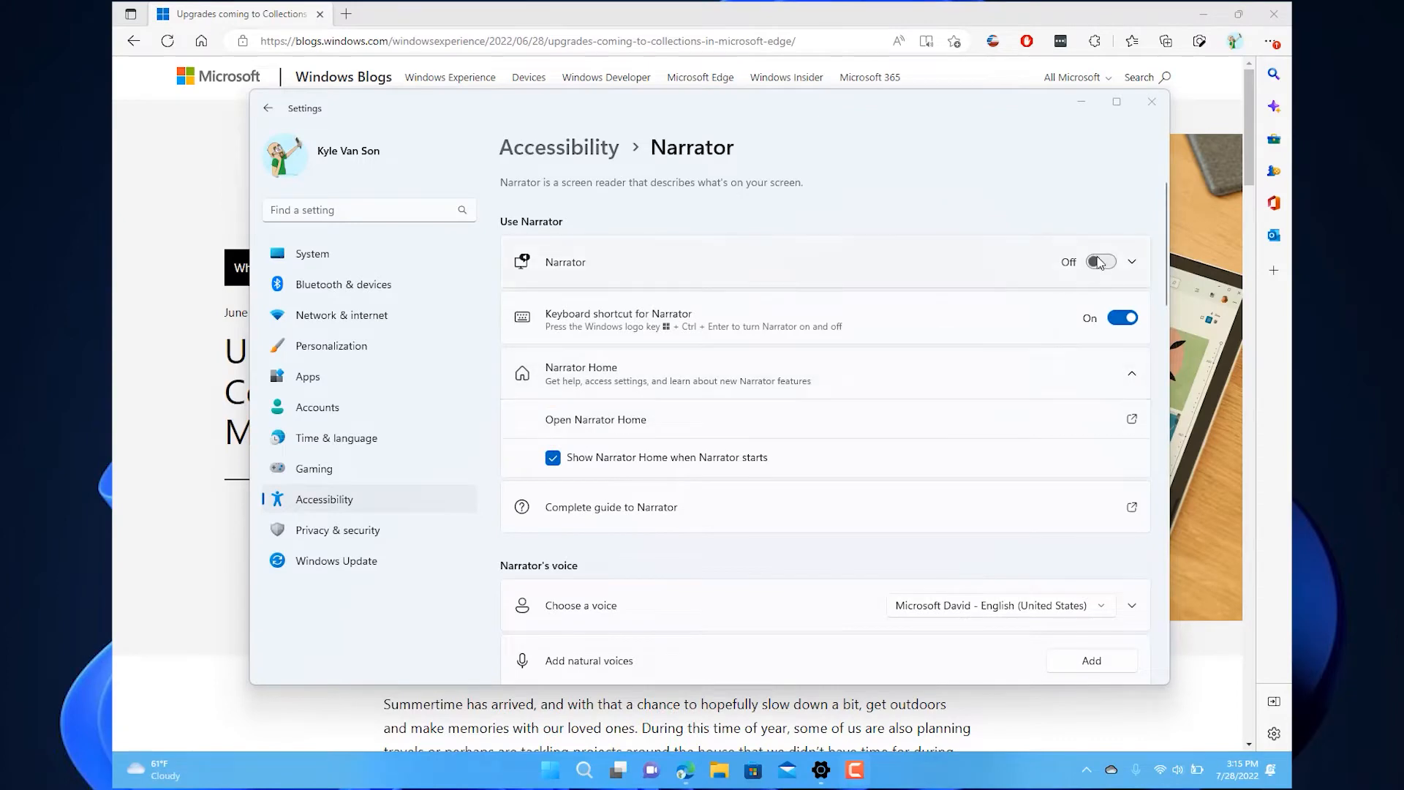
- Switch the Narrator toggle On so the screen reader starts
left_click(1100, 261)
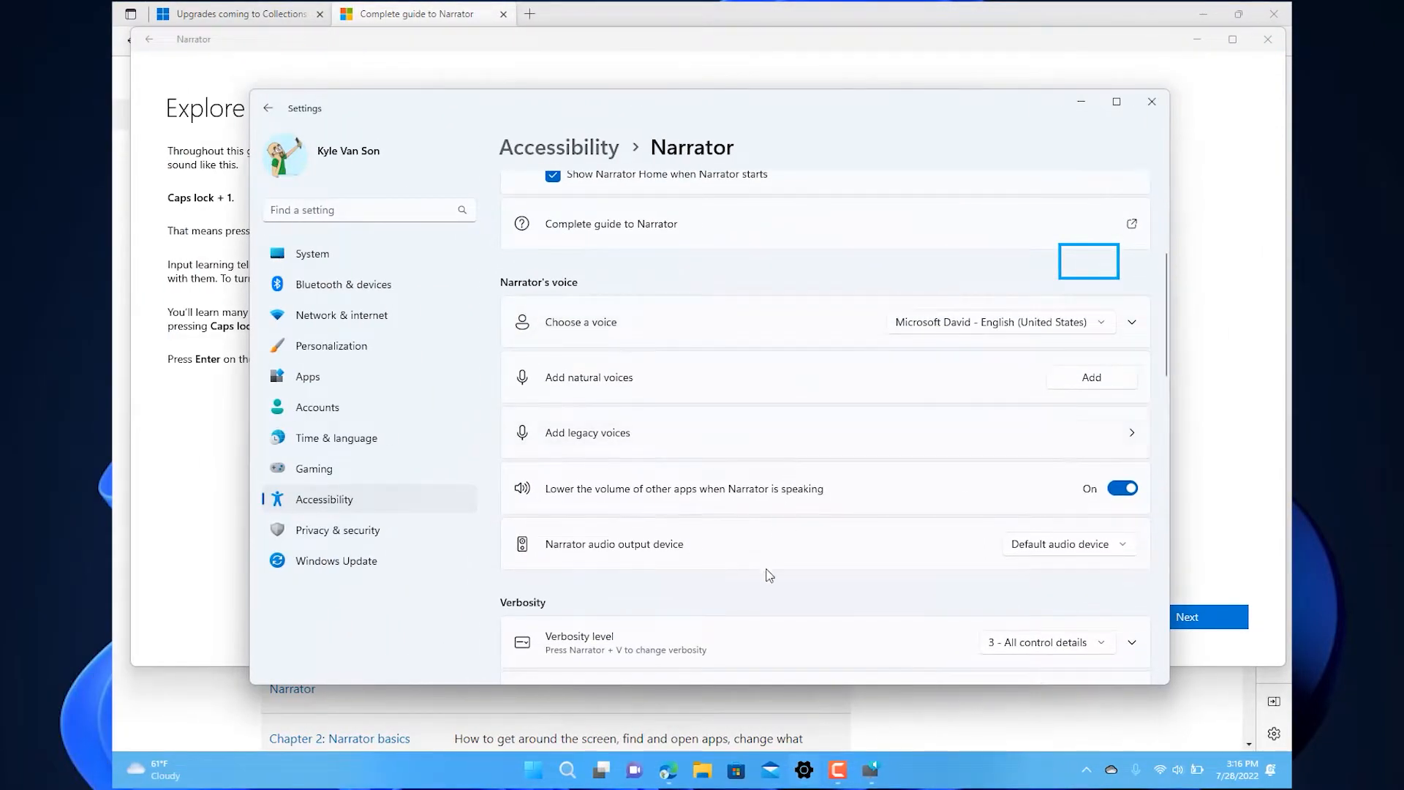
- Keep verbosity at 3 All control details and context at 2 Immediate context, and expand the typing announcements
scroll("down", 3)
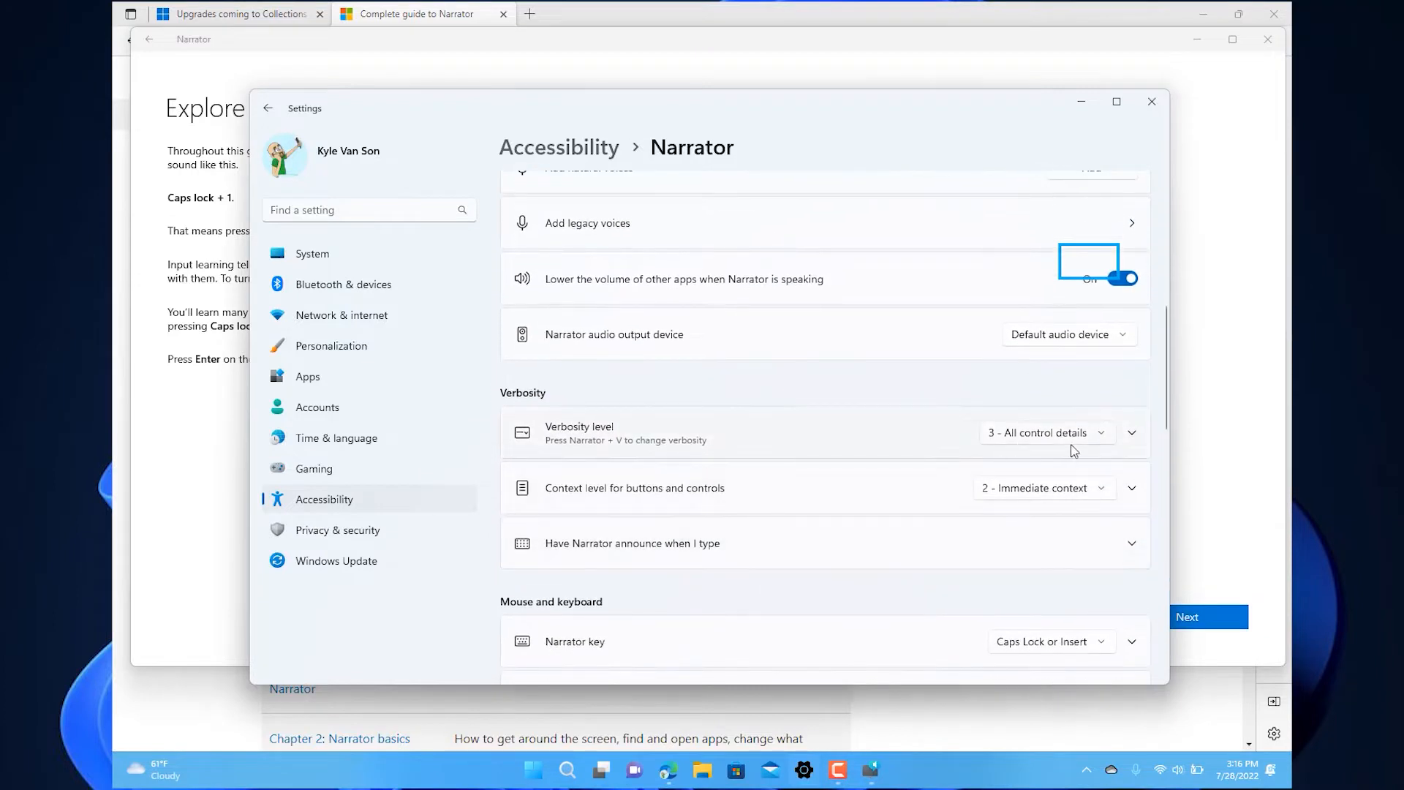
left_click(1043, 433)
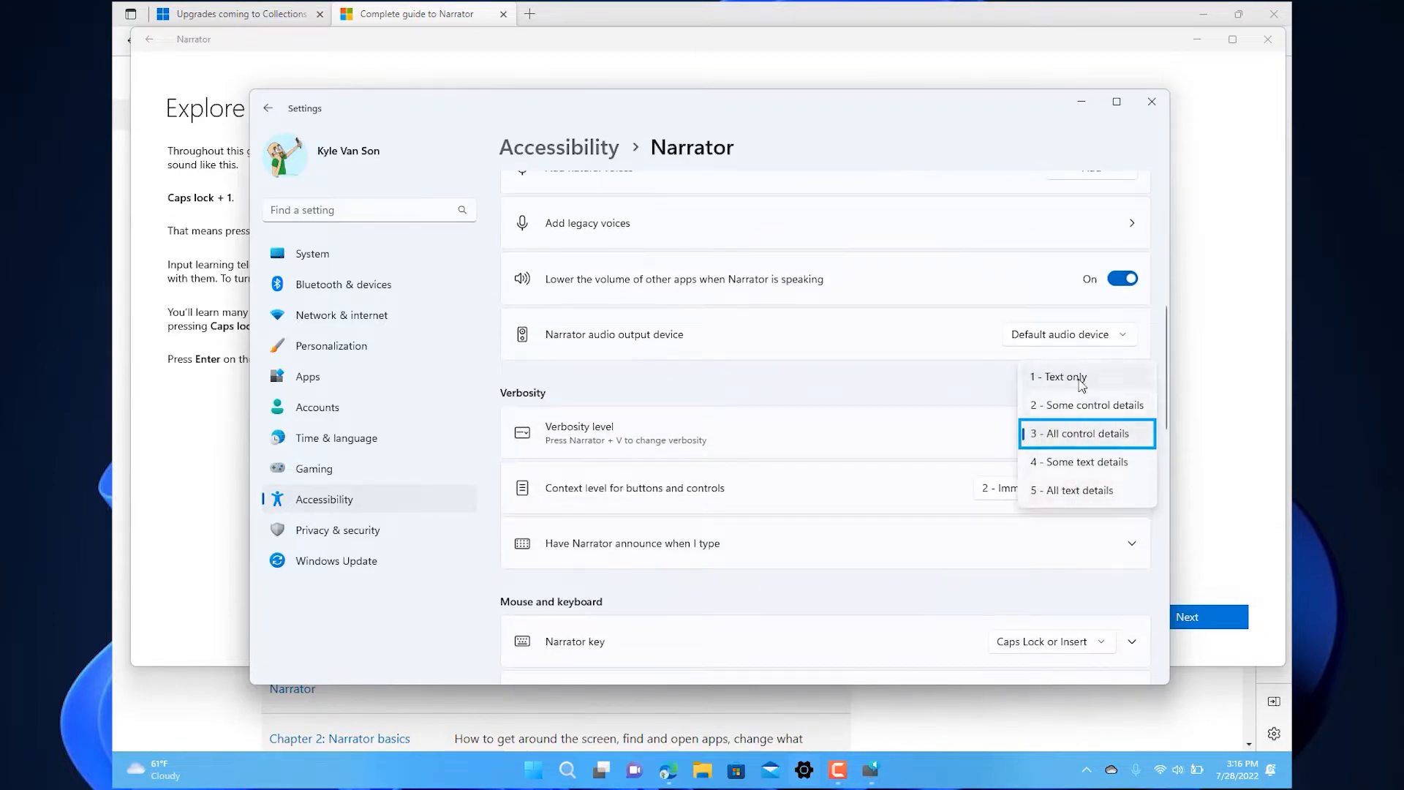
mouse_move(1093, 443)
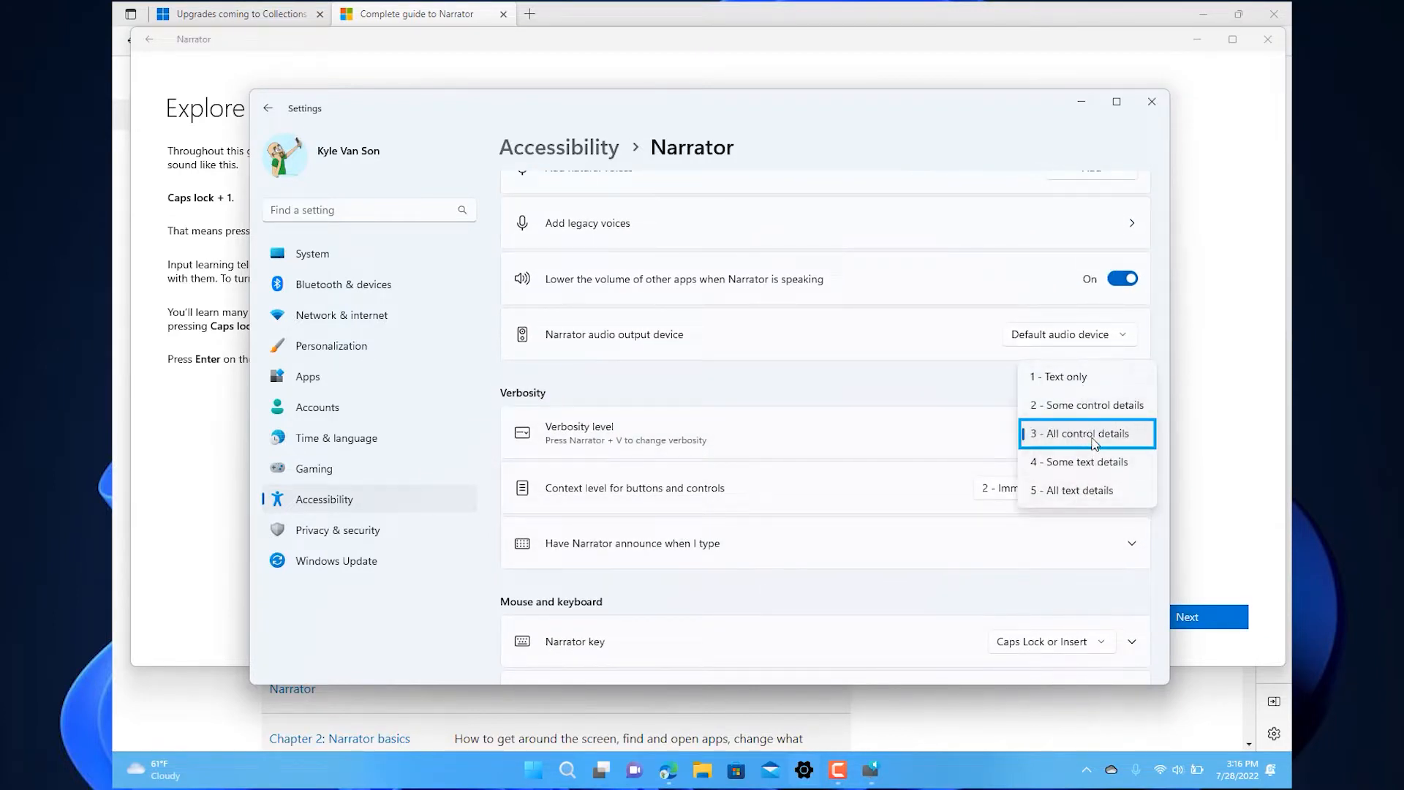
left_click(1087, 433)
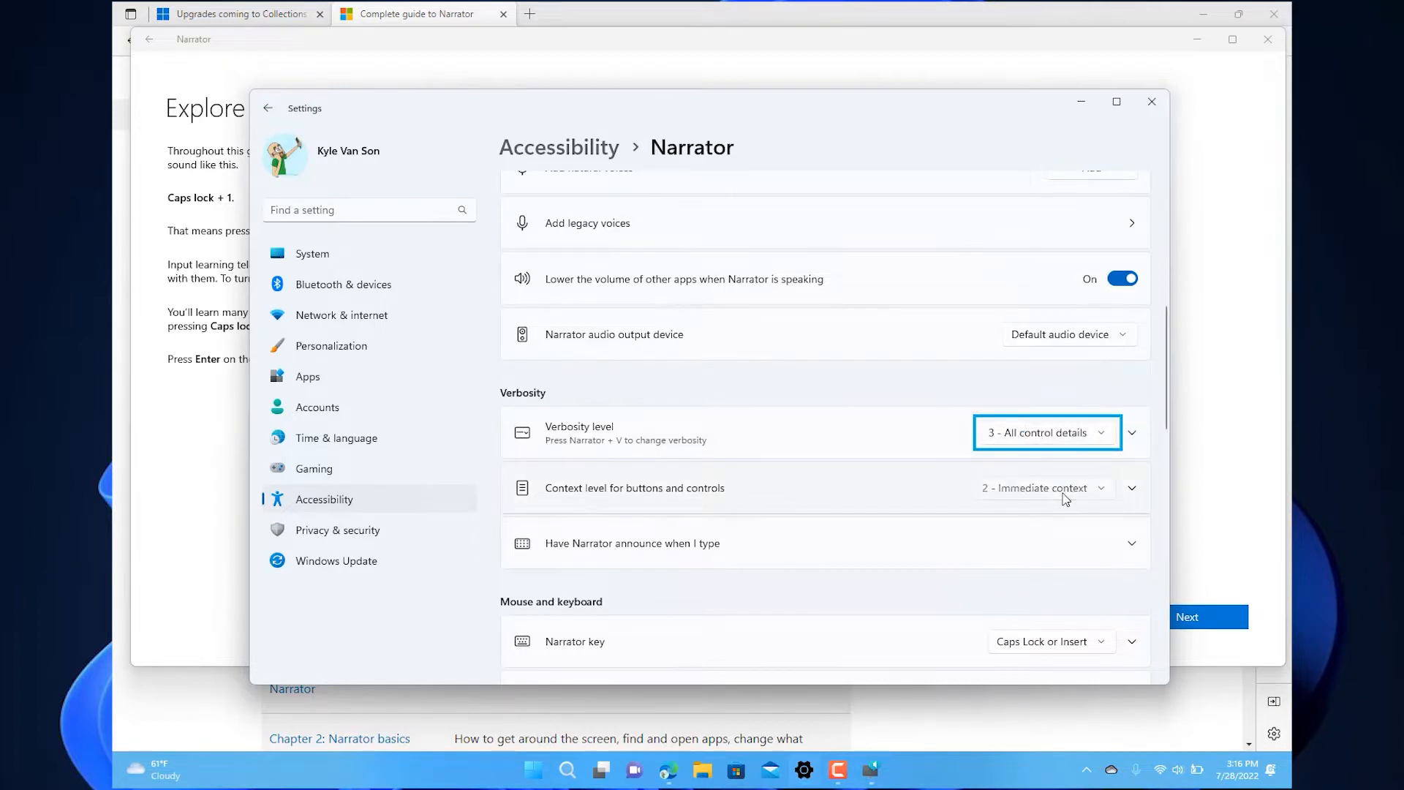
left_click(1041, 487)
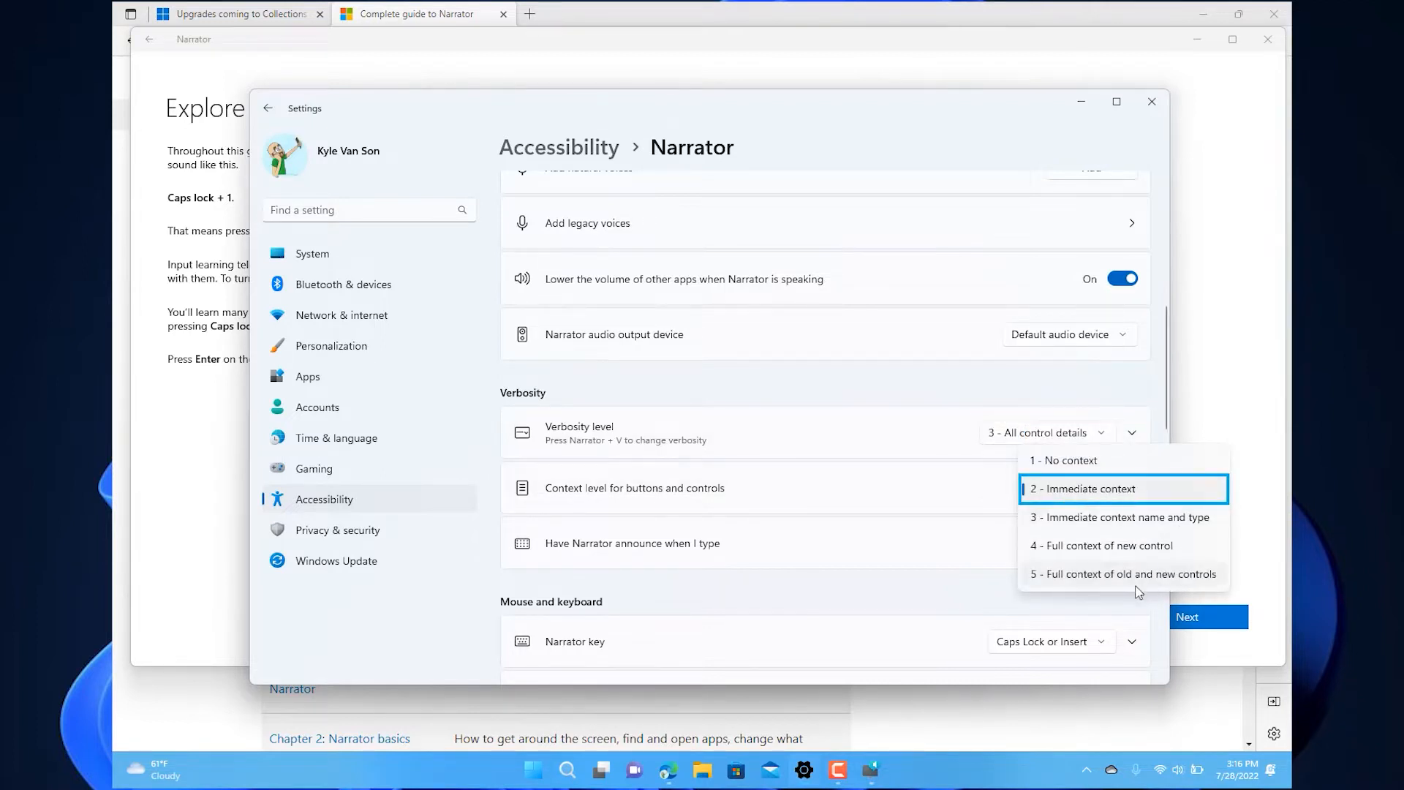
left_click(1088, 488)
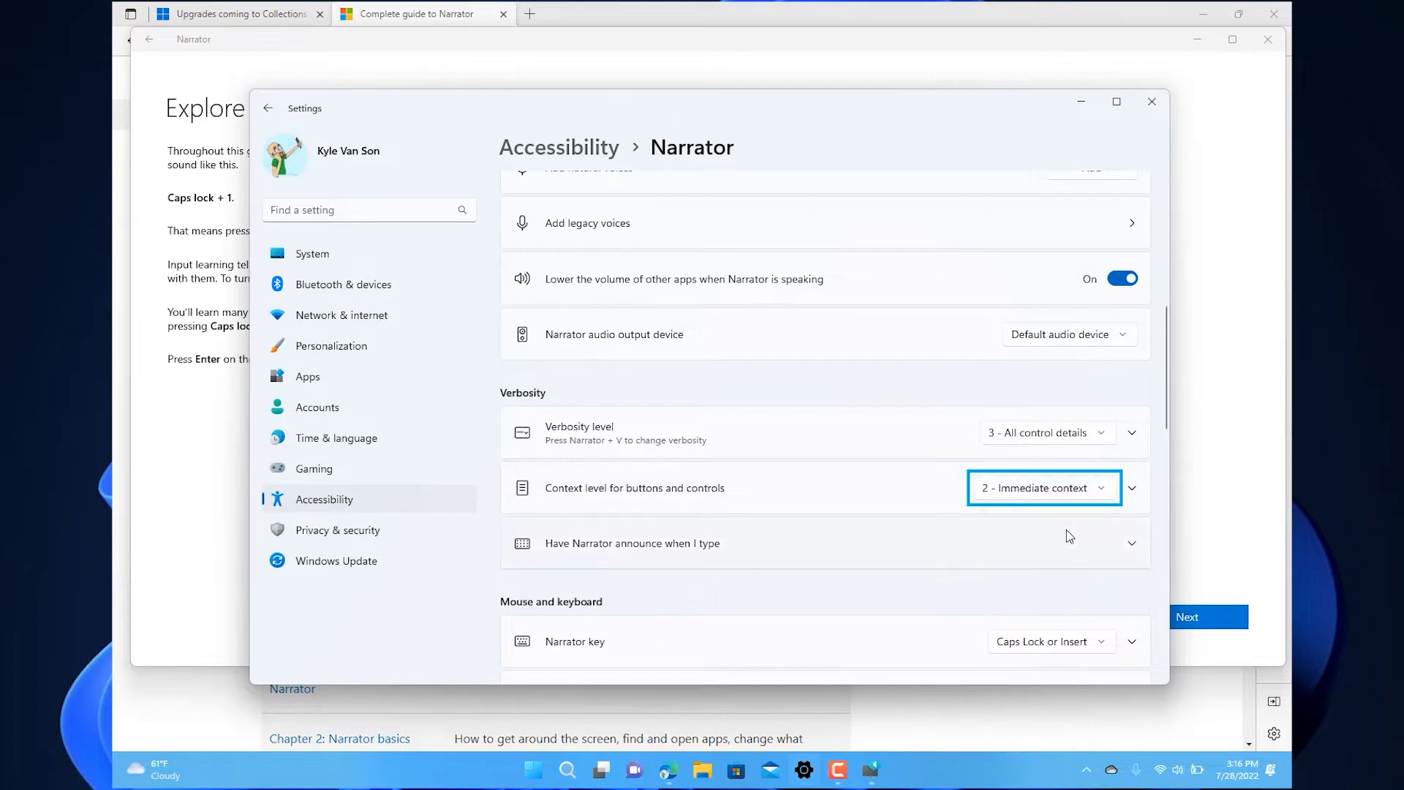
left_click(1130, 542)
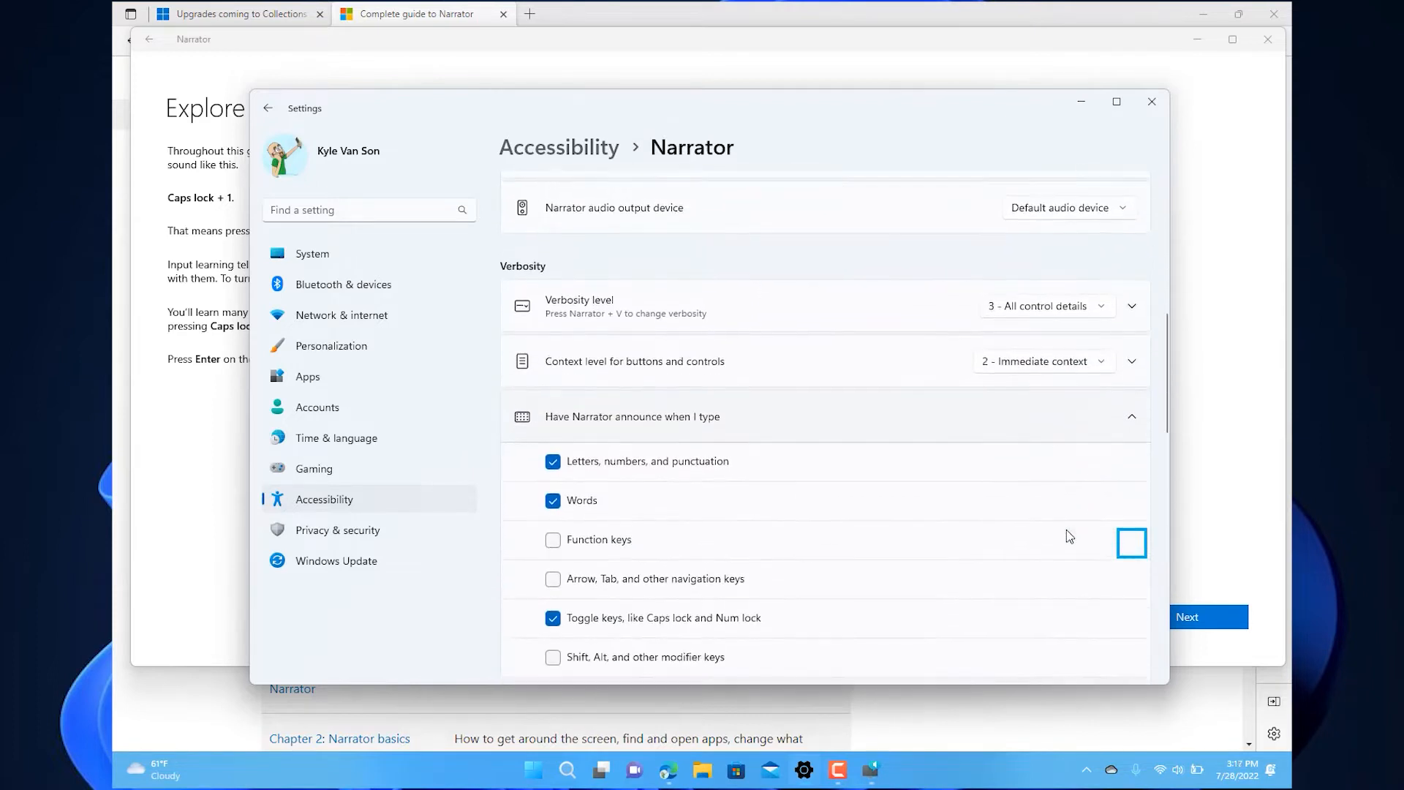
- Review the Aria and Jenny natural voices on offer and cancel without installing
left_click(1153, 100)
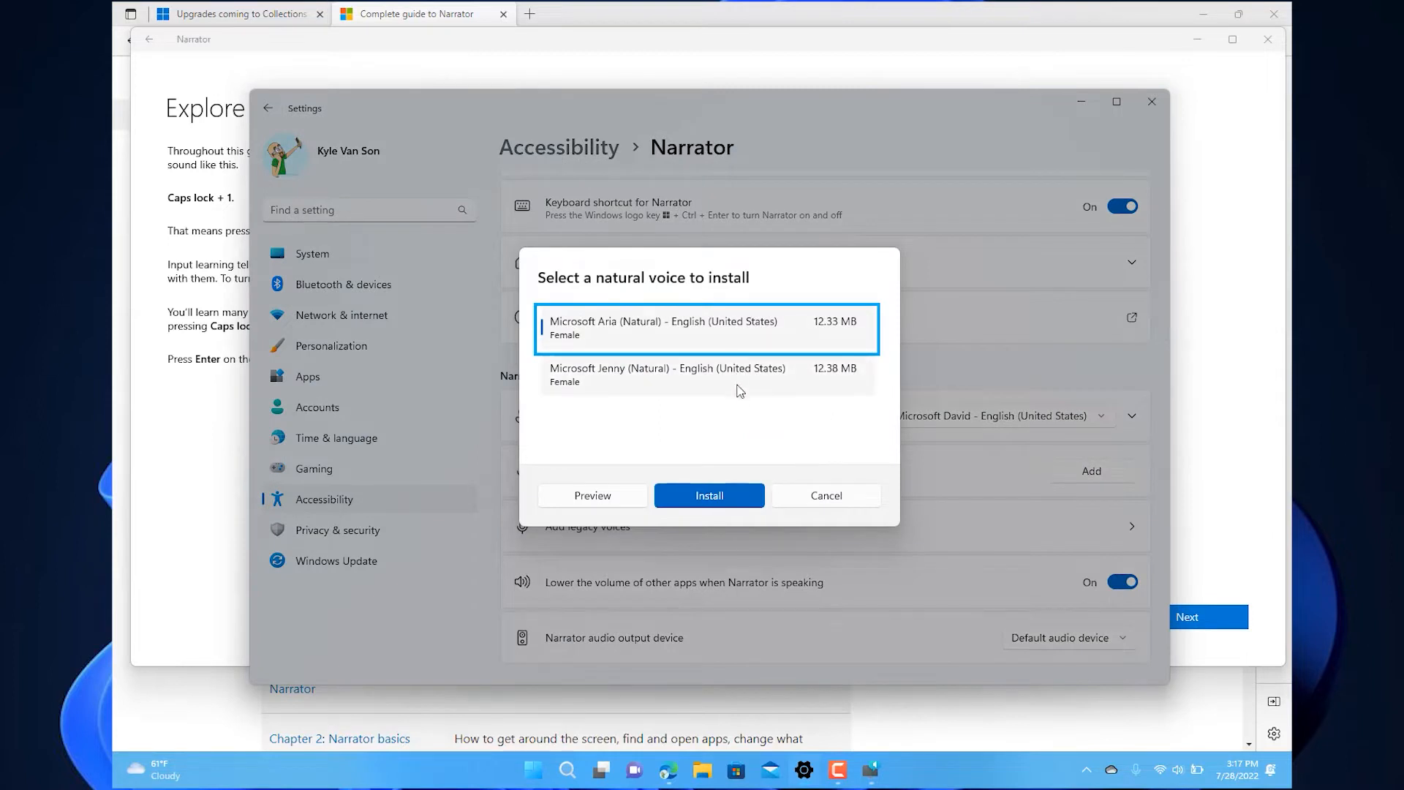
mouse_move(800, 476)
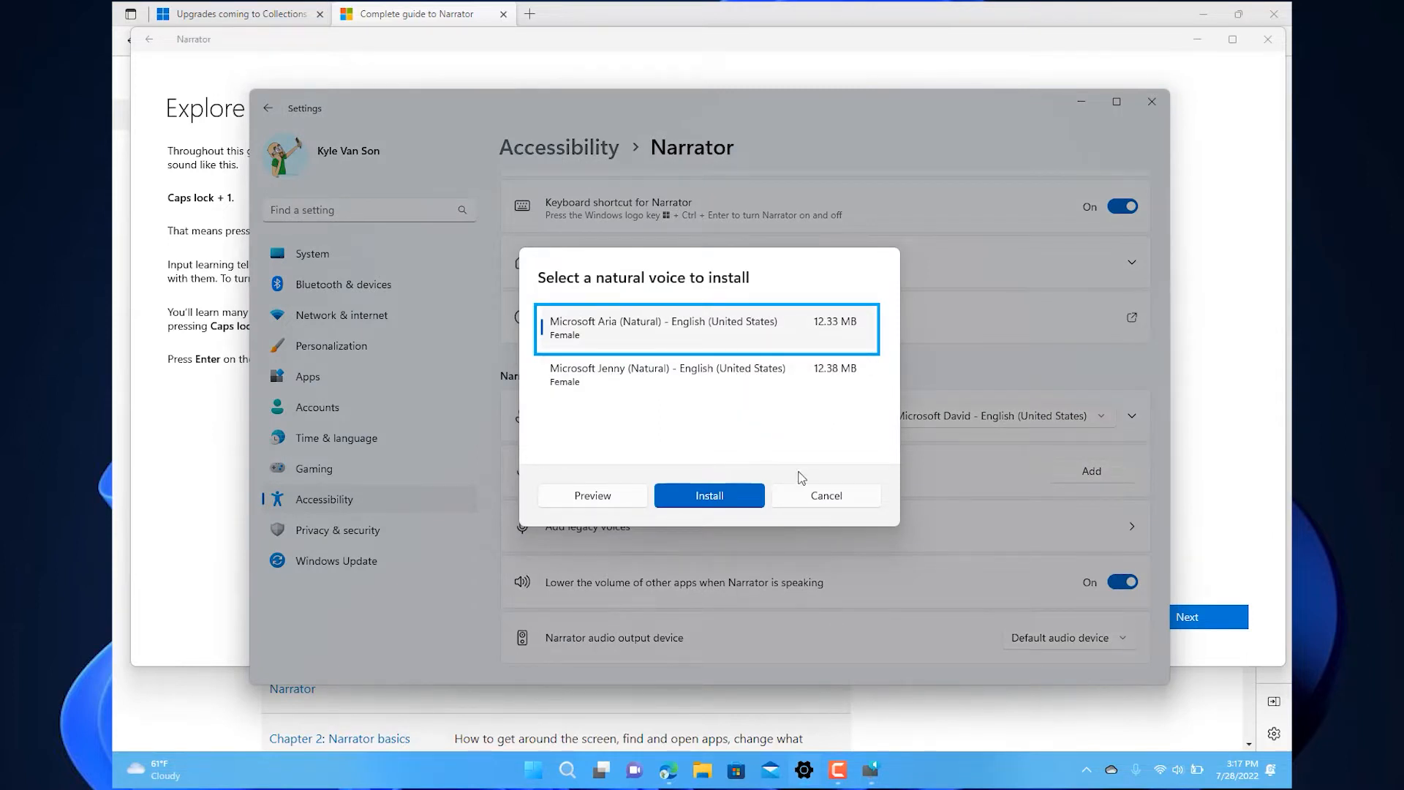
left_click(824, 496)
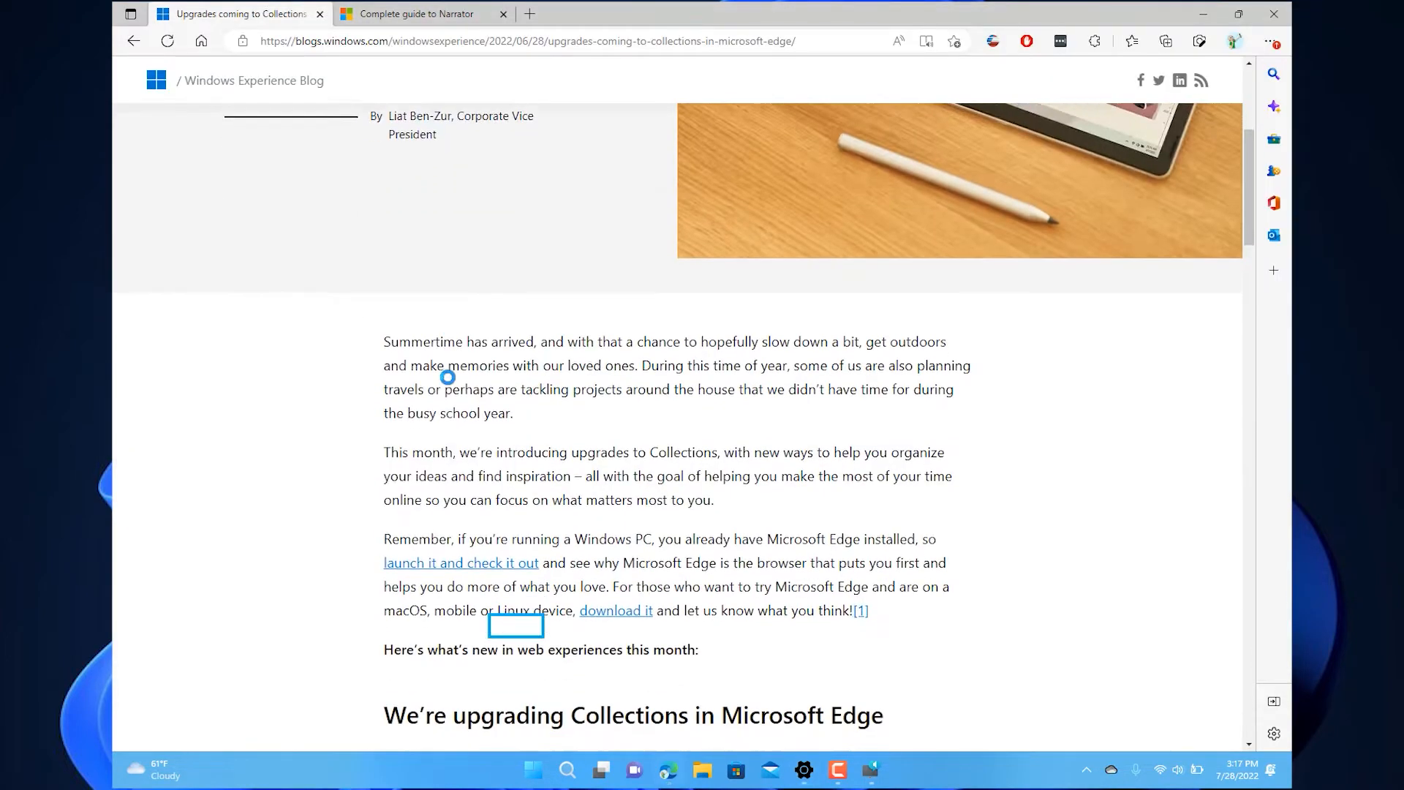
- Choose Microsoft Guy (Natural) as Narrator's voice and bring the blog post back in front
scroll("down", 3)
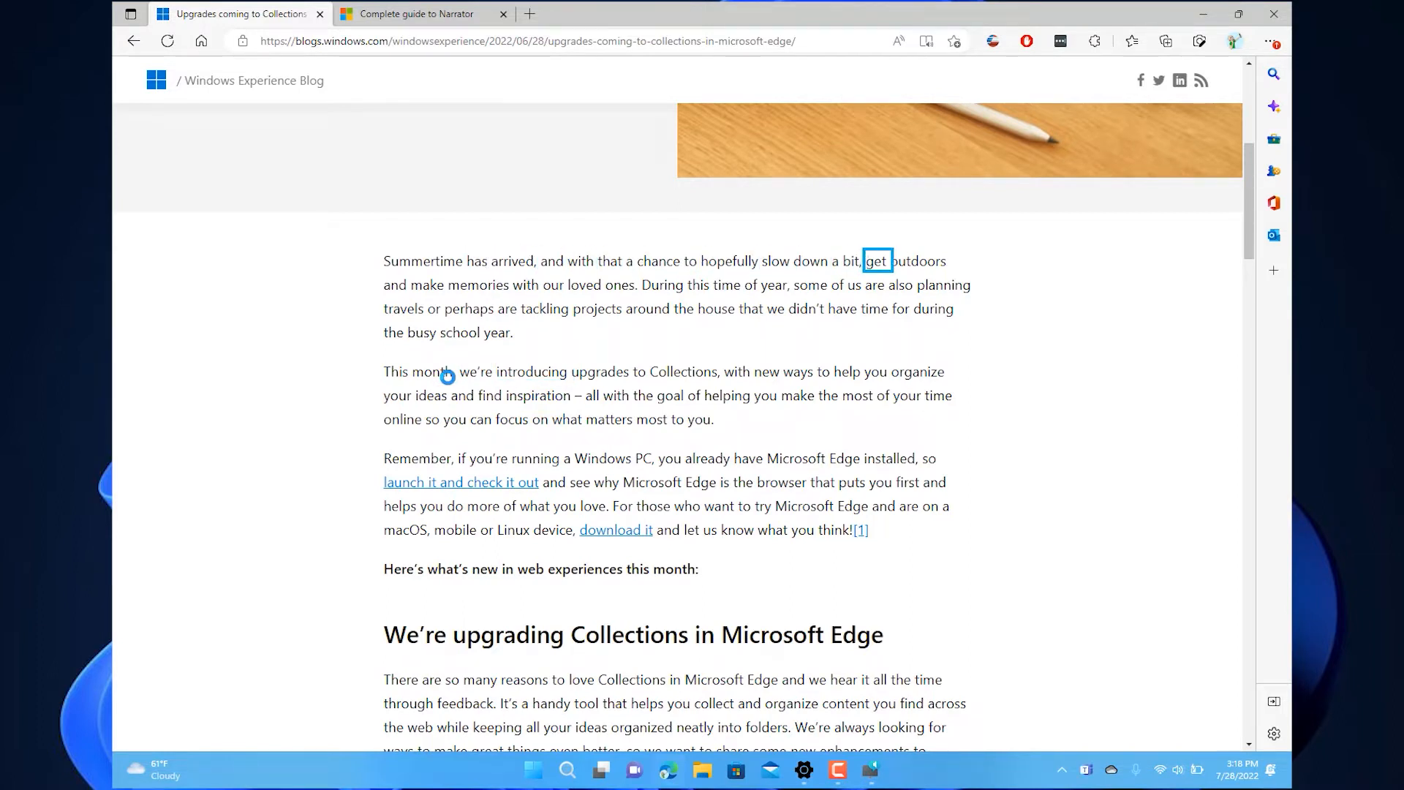
left_click(585, 283)
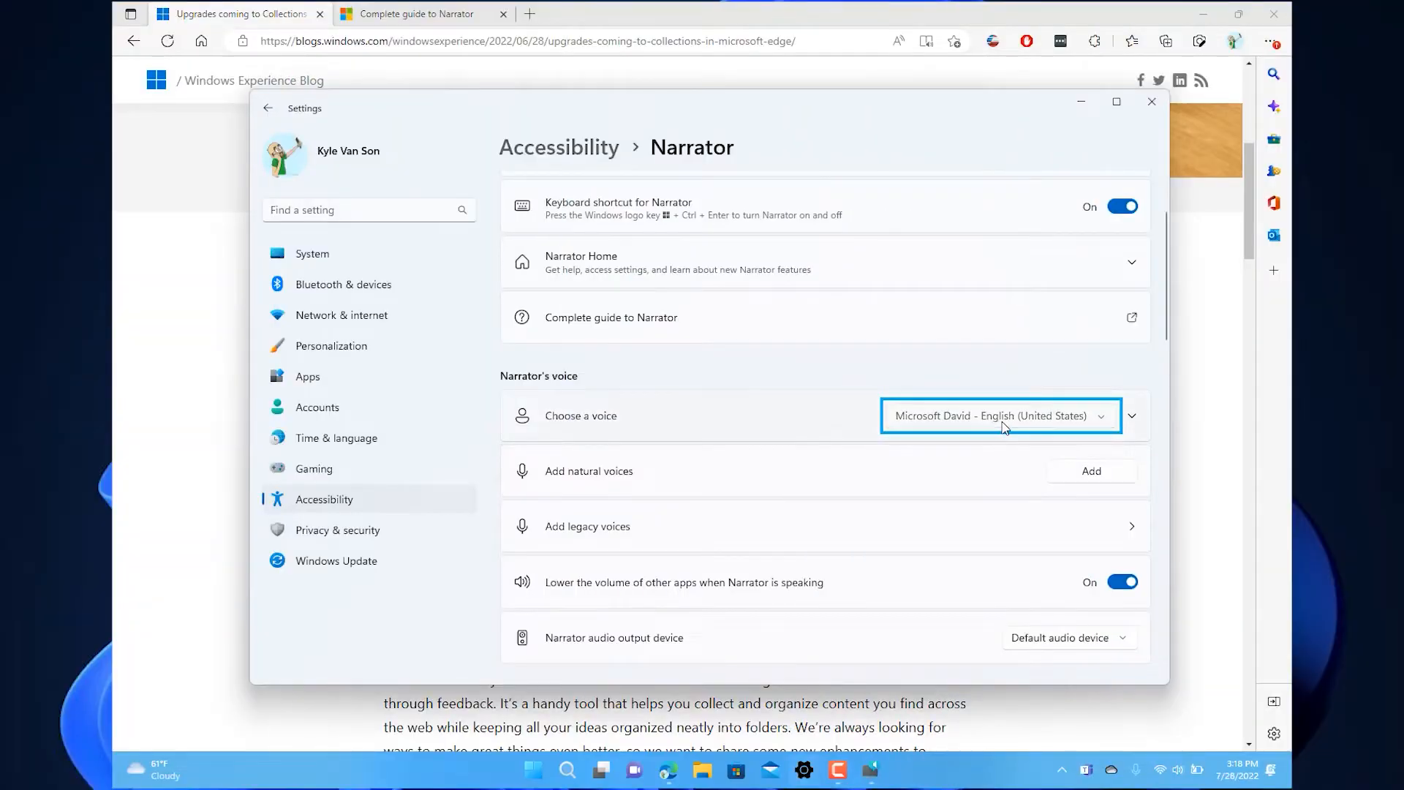
left_click(1000, 416)
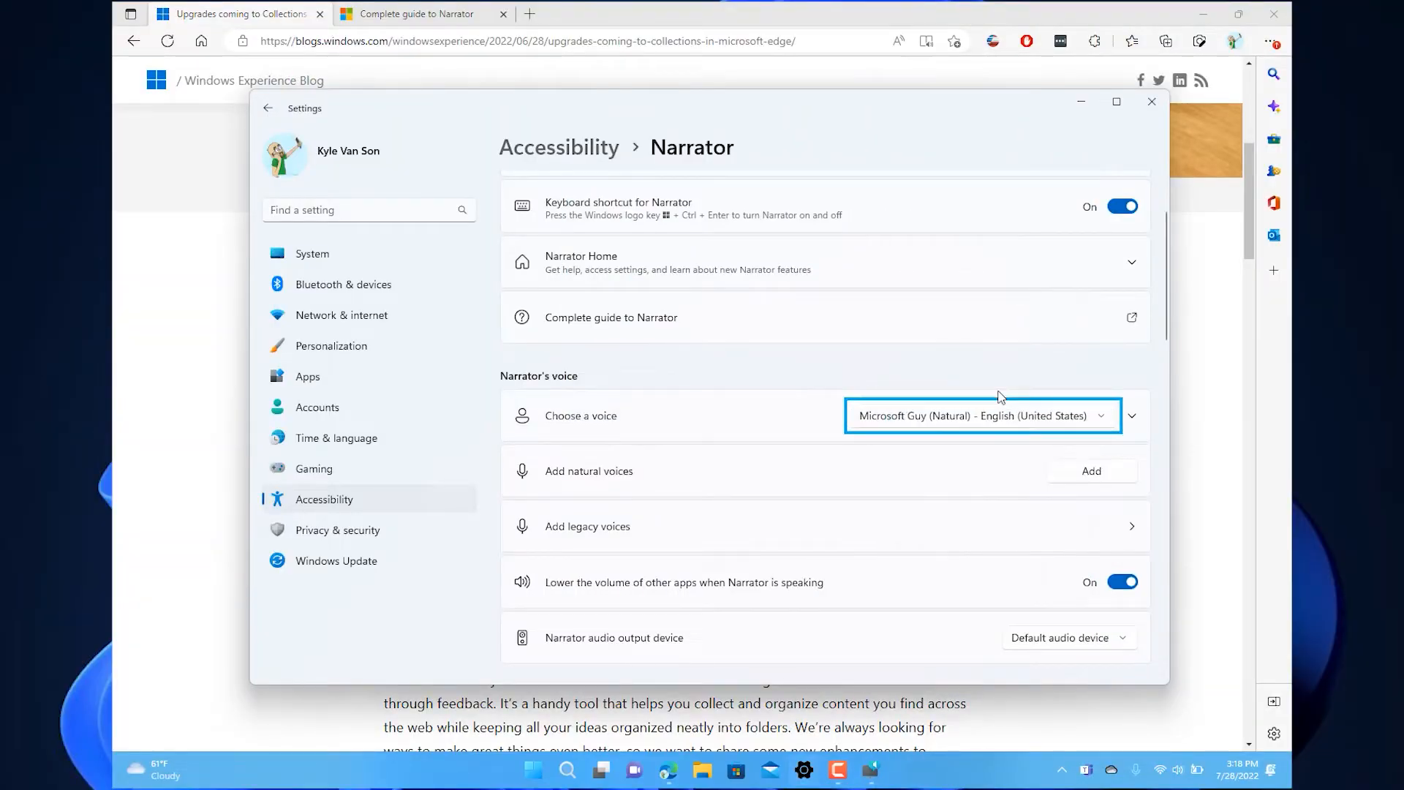
left_click(1151, 101)
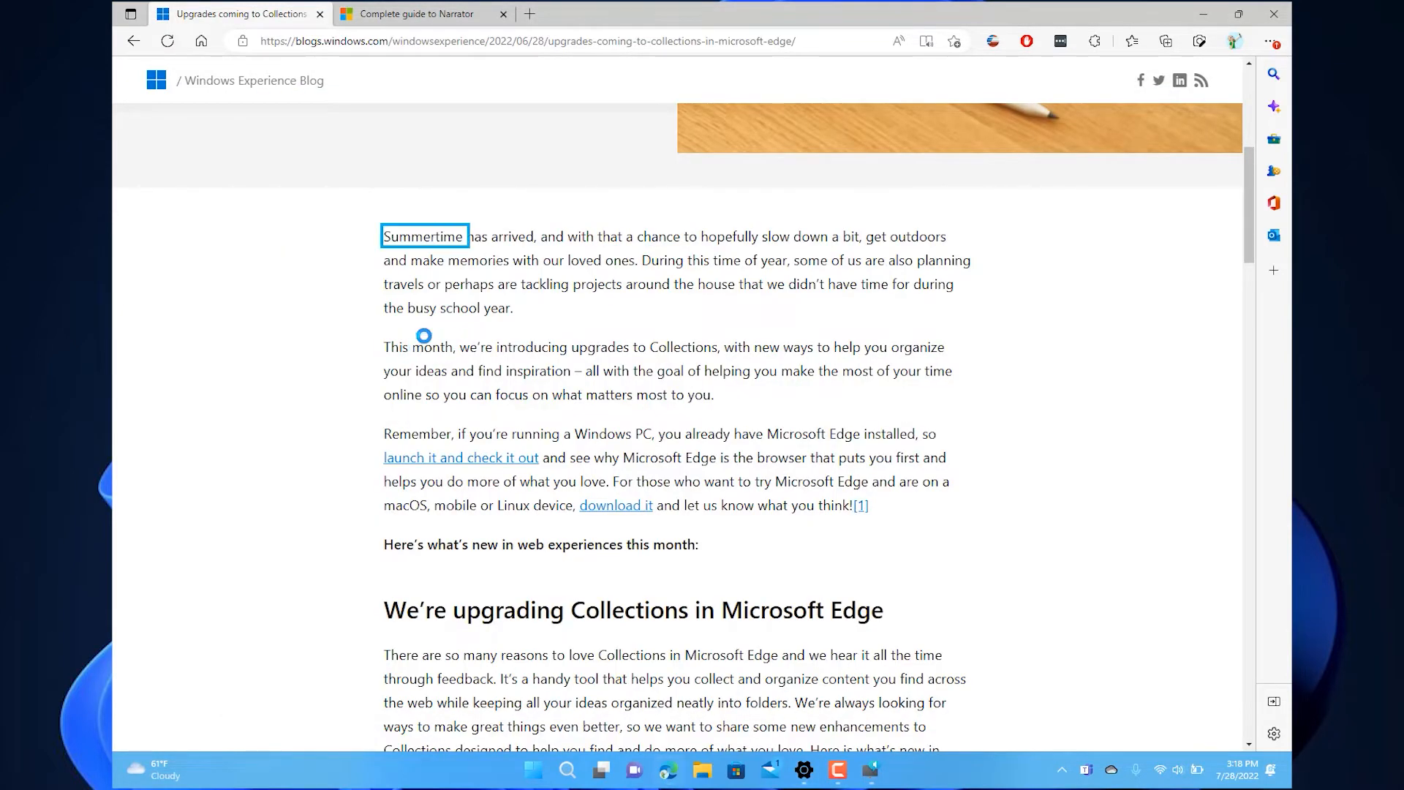
- Have Narrator read the Edge Collections article text aloud
left_click(691, 237)
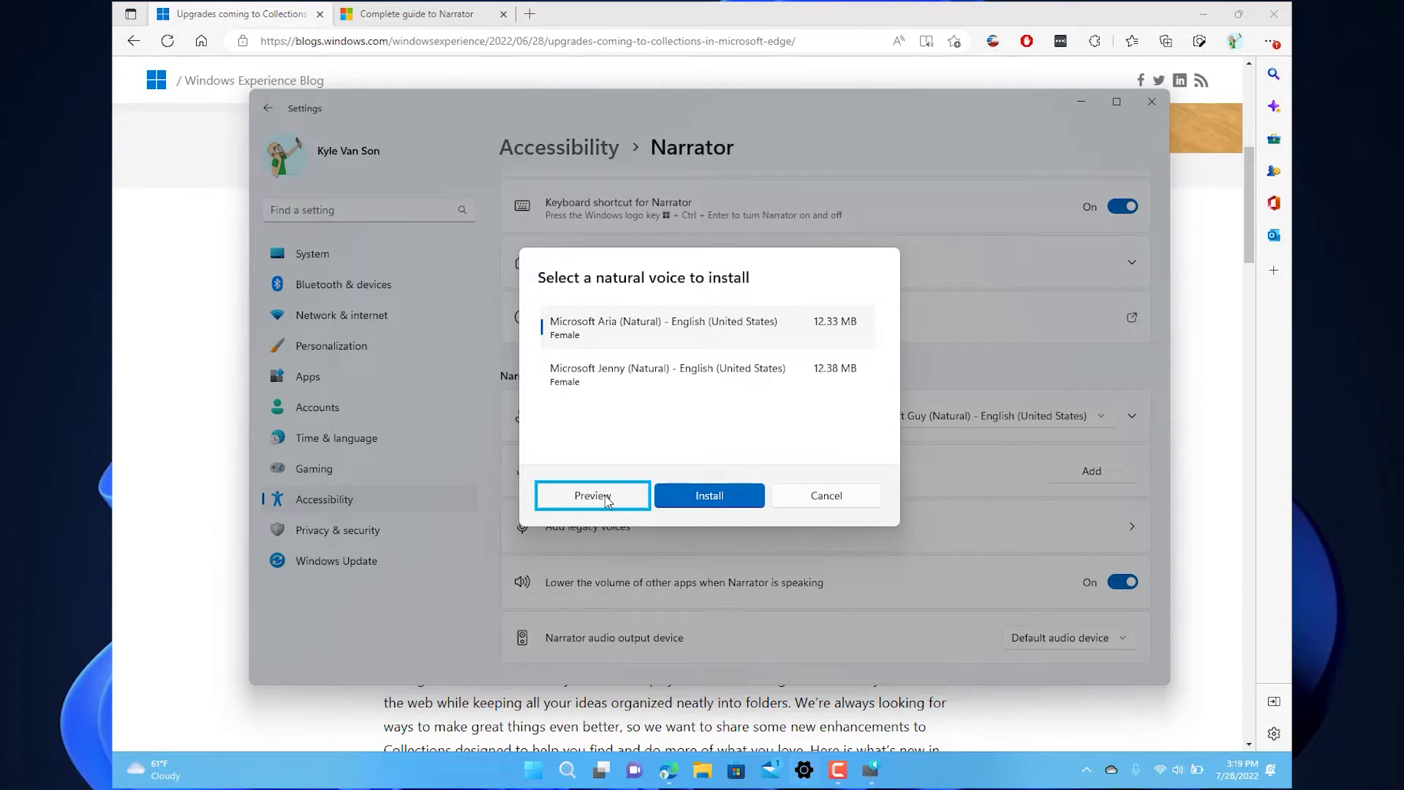
mouse_move(923, 270)
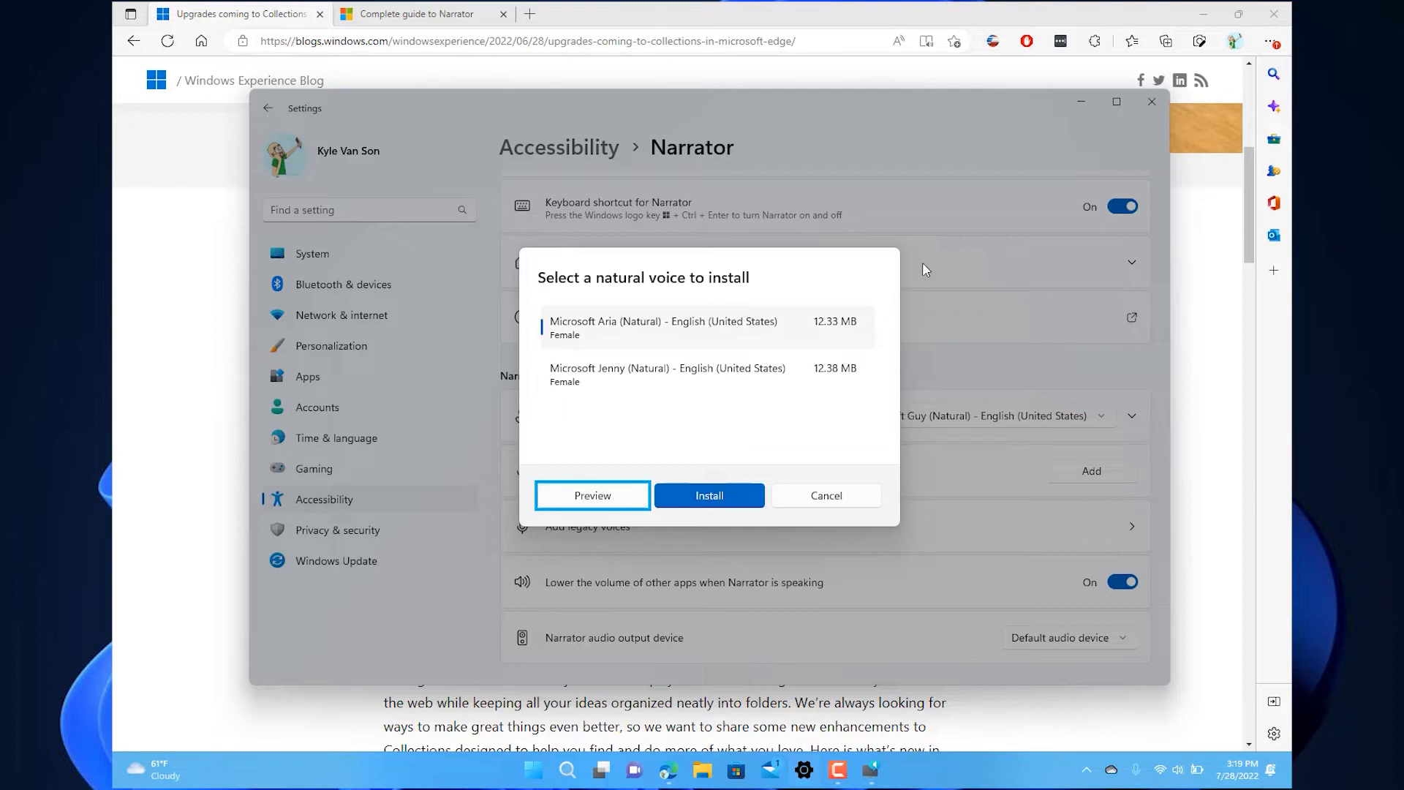
mouse_move(791, 373)
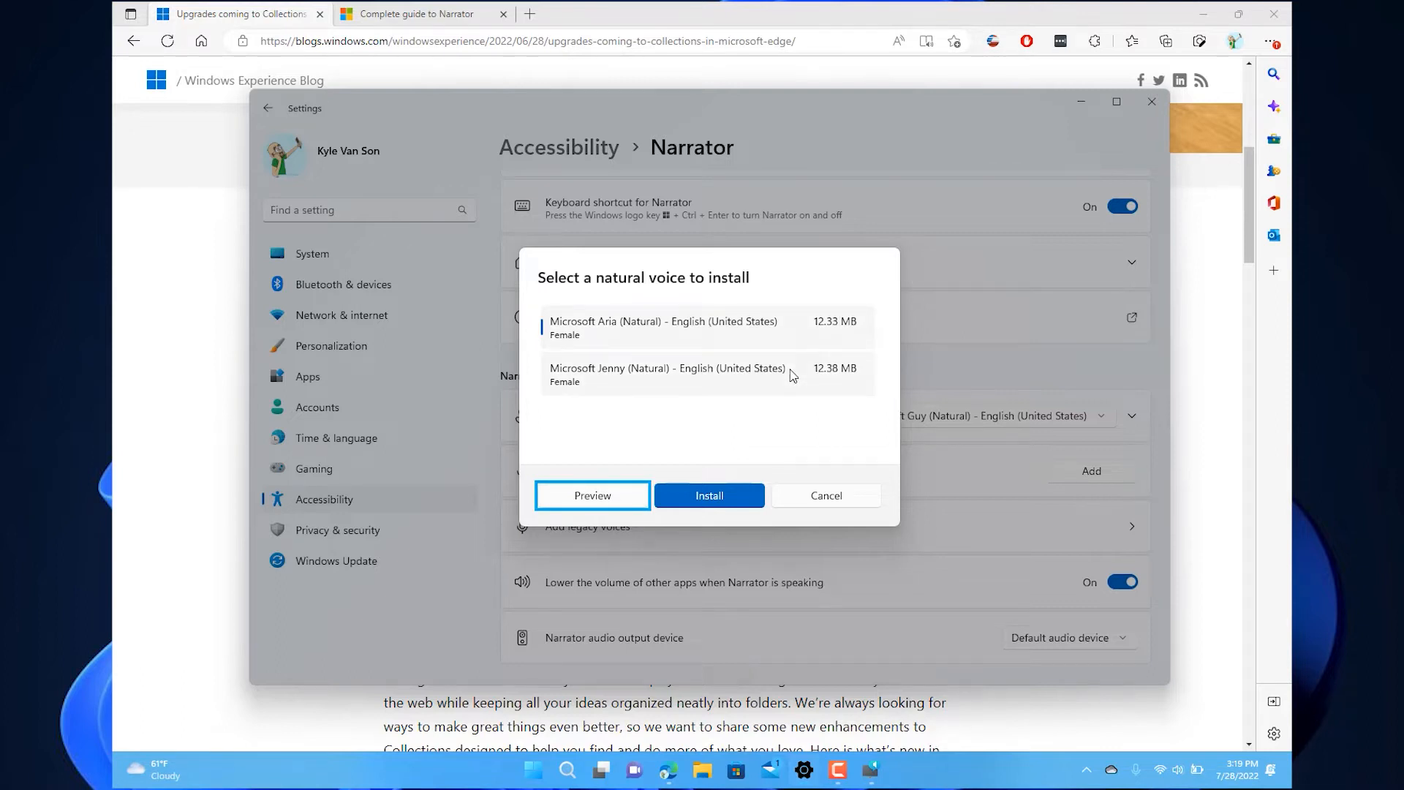
- Install Microsoft Aria (Natural) as Narrator's voice and return to the blog article
left_click(708, 496)
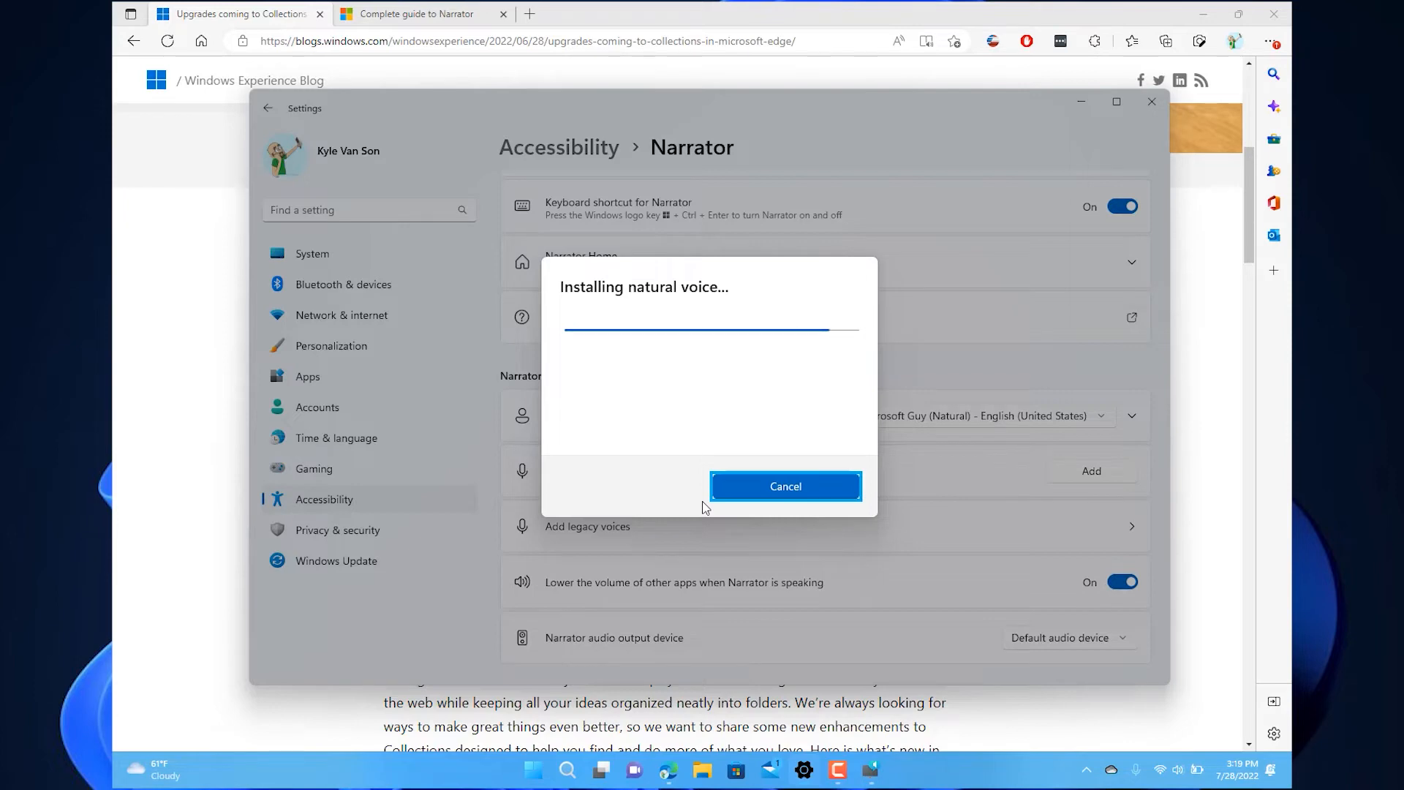
left_click(783, 486)
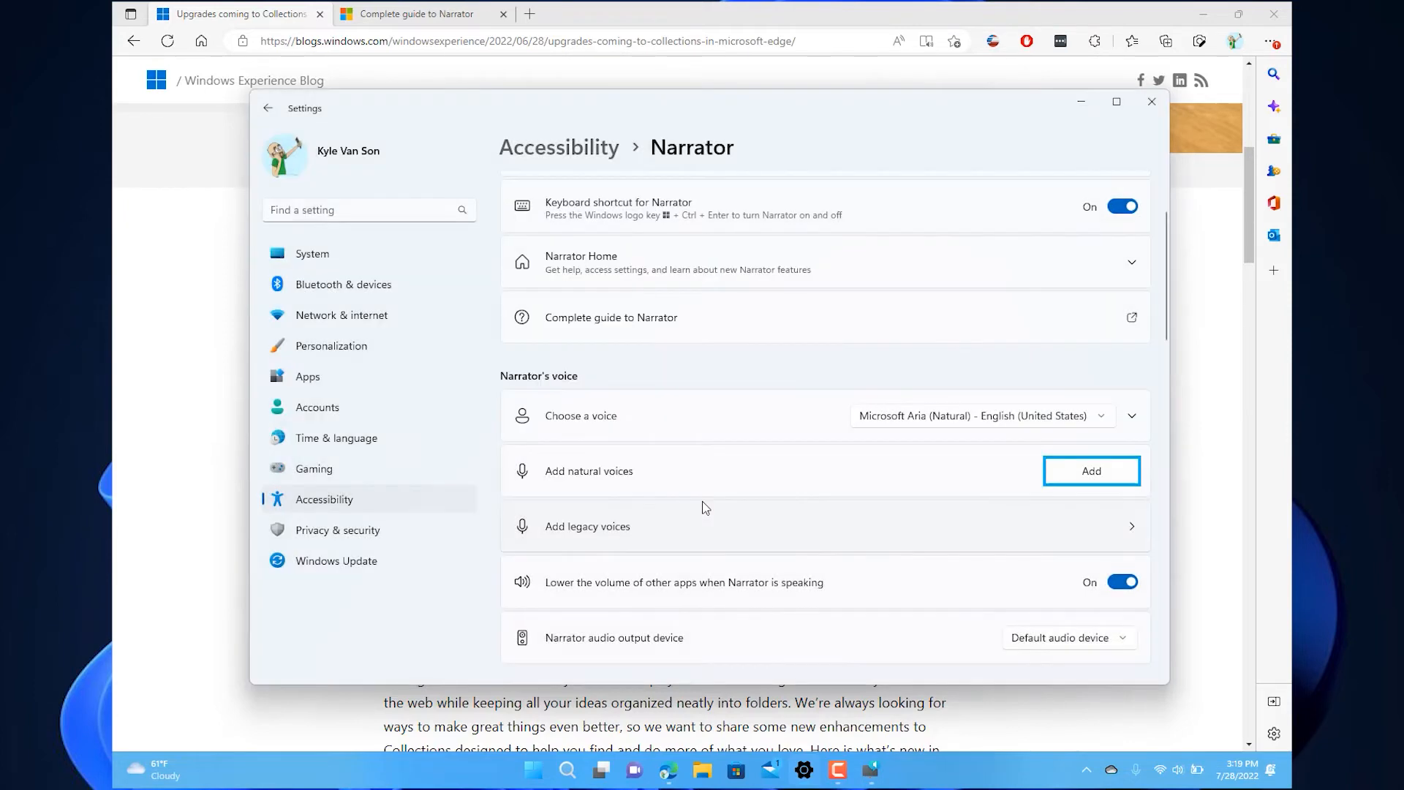
mouse_move(301, 570)
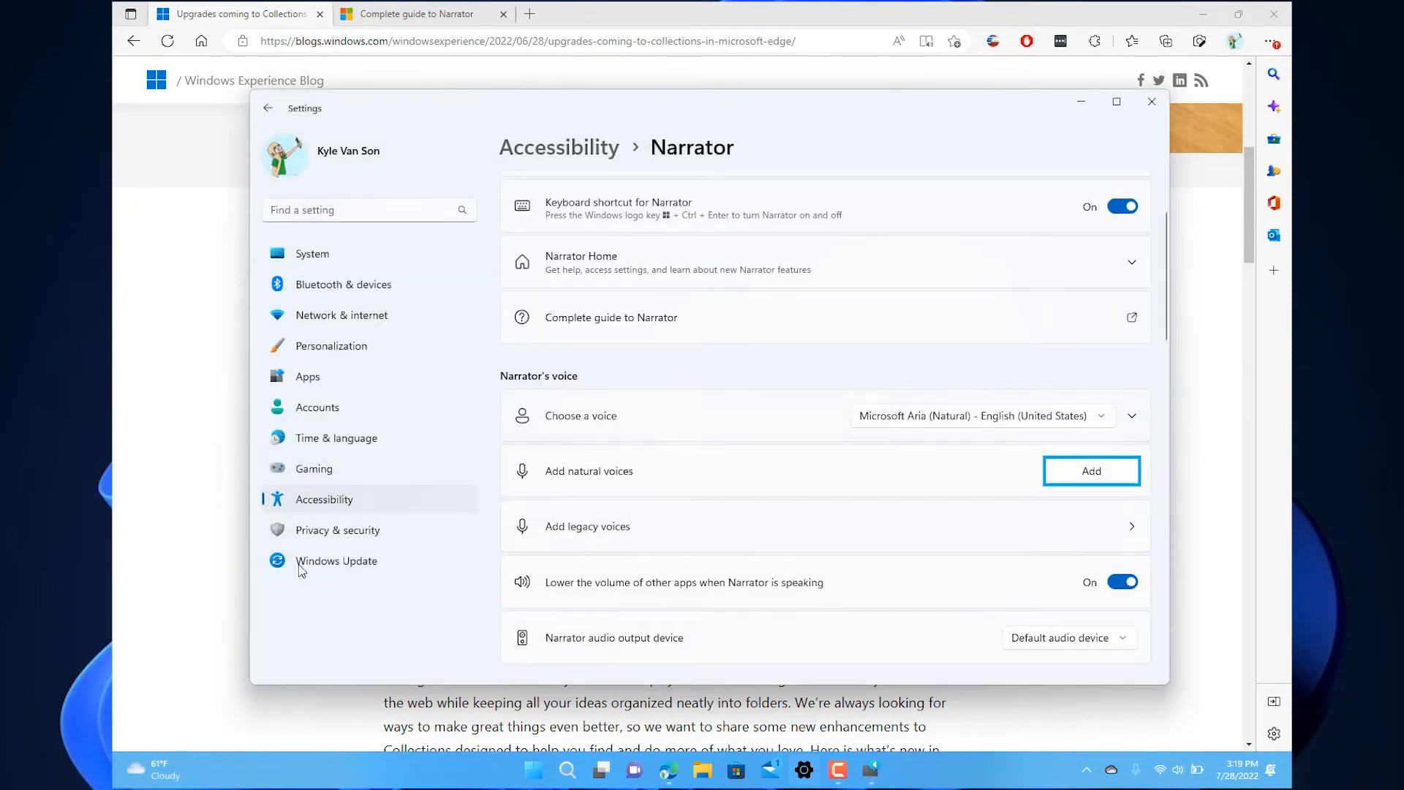
left_click(1151, 100)
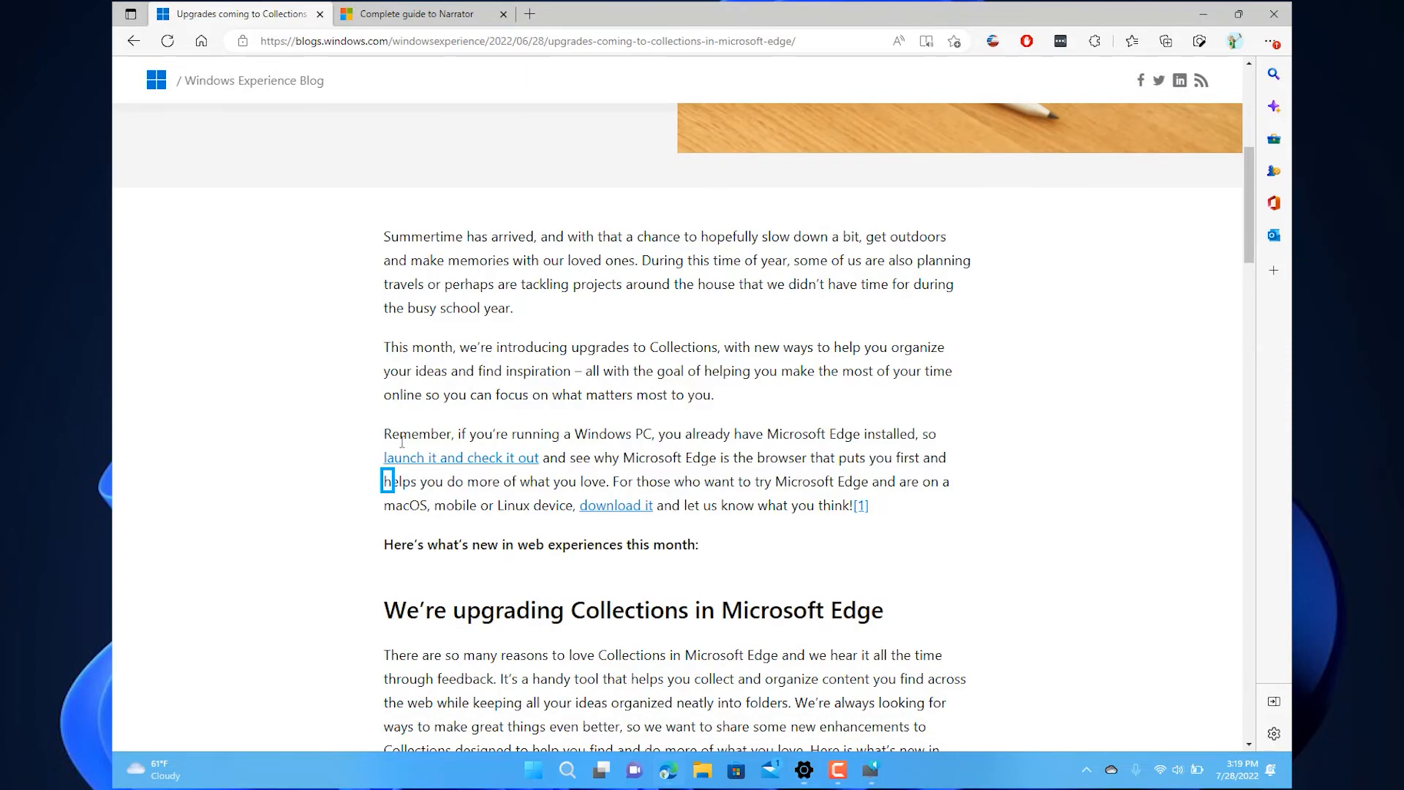
scroll("down", 3)
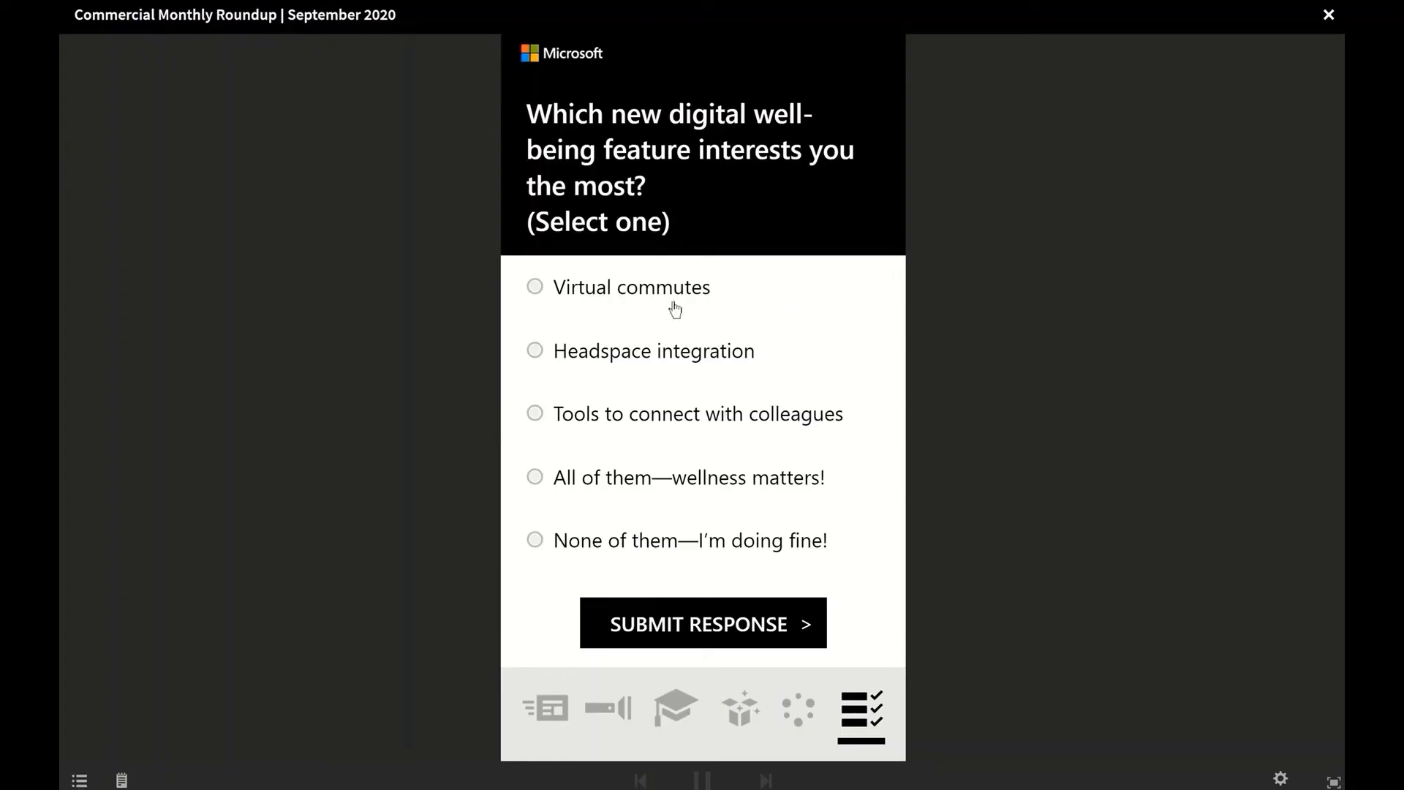
- Answer 'Virtual commutes' in the survey to complete the Story with the Great work message
left_click(702, 623)
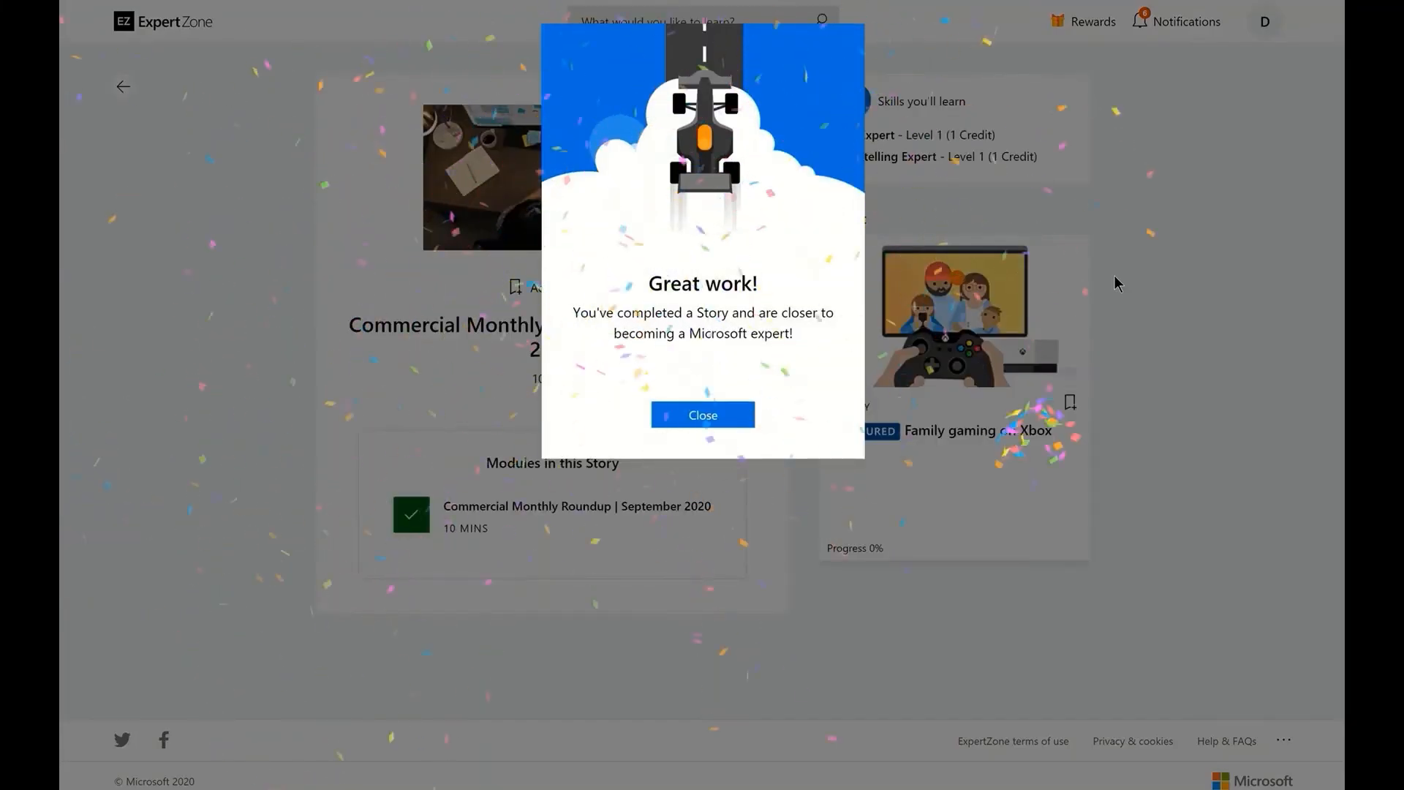